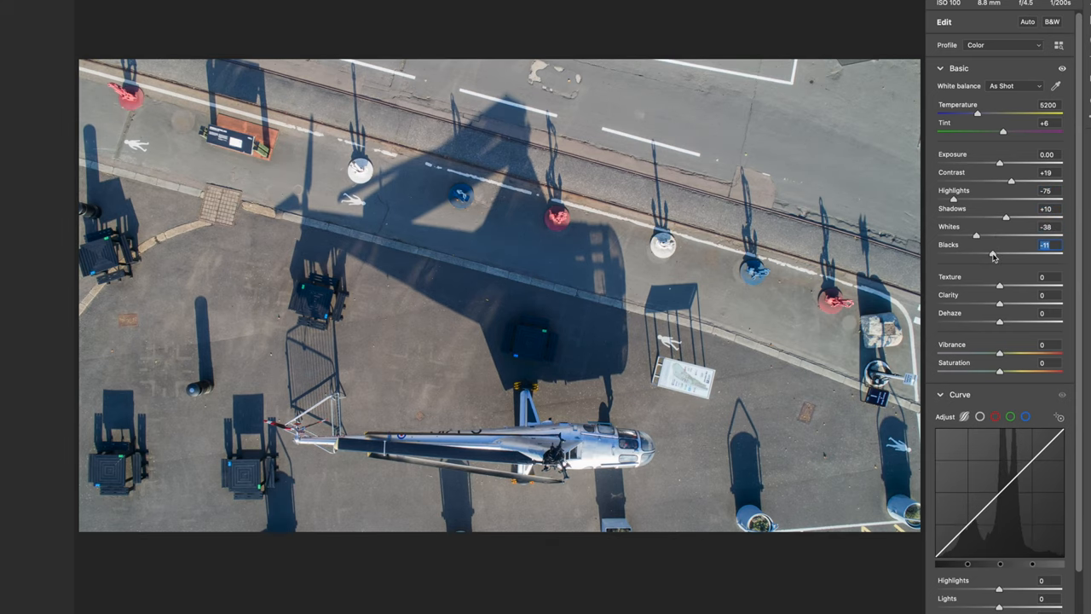
pyautogui.moveTo(1009, 358)
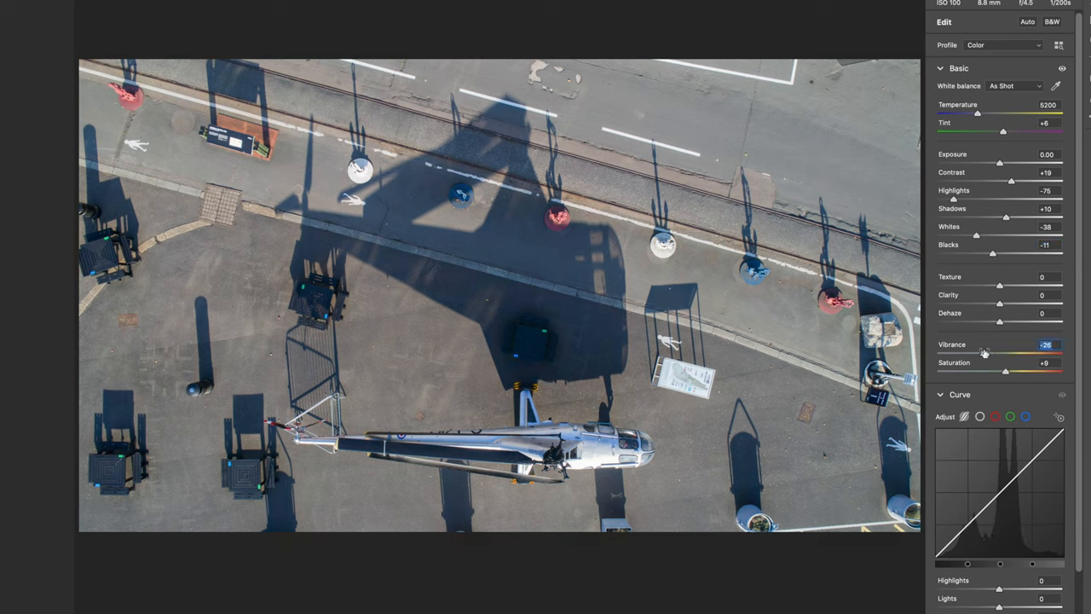
# Step: Adjust the Basic panel sliders toward Blacks -11, Vibrance -26 and Saturation +9
pyautogui.moveTo(985, 353); pyautogui.dragTo(982, 353)
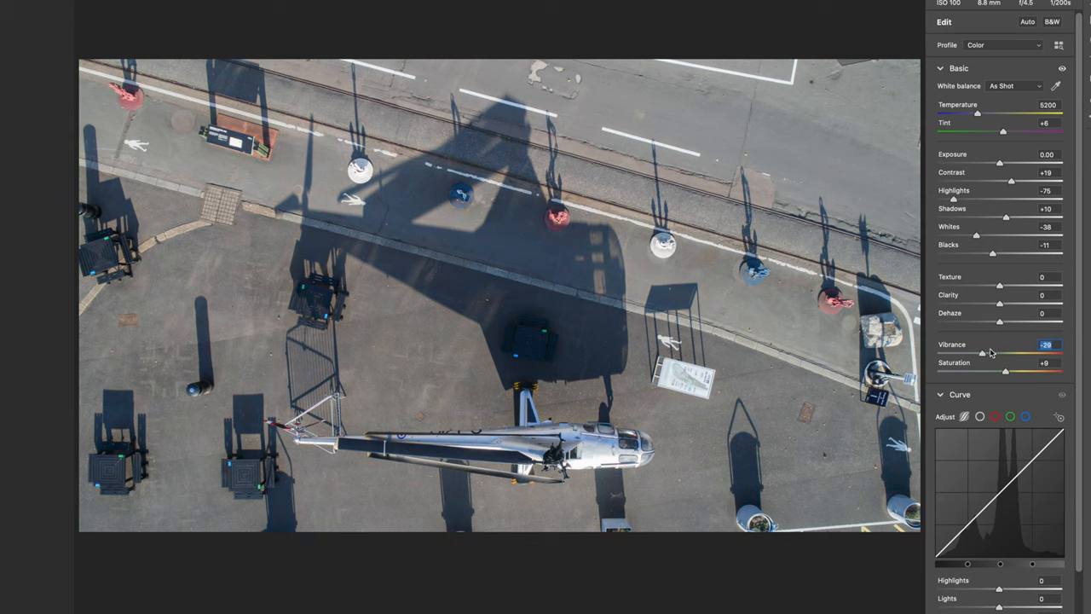